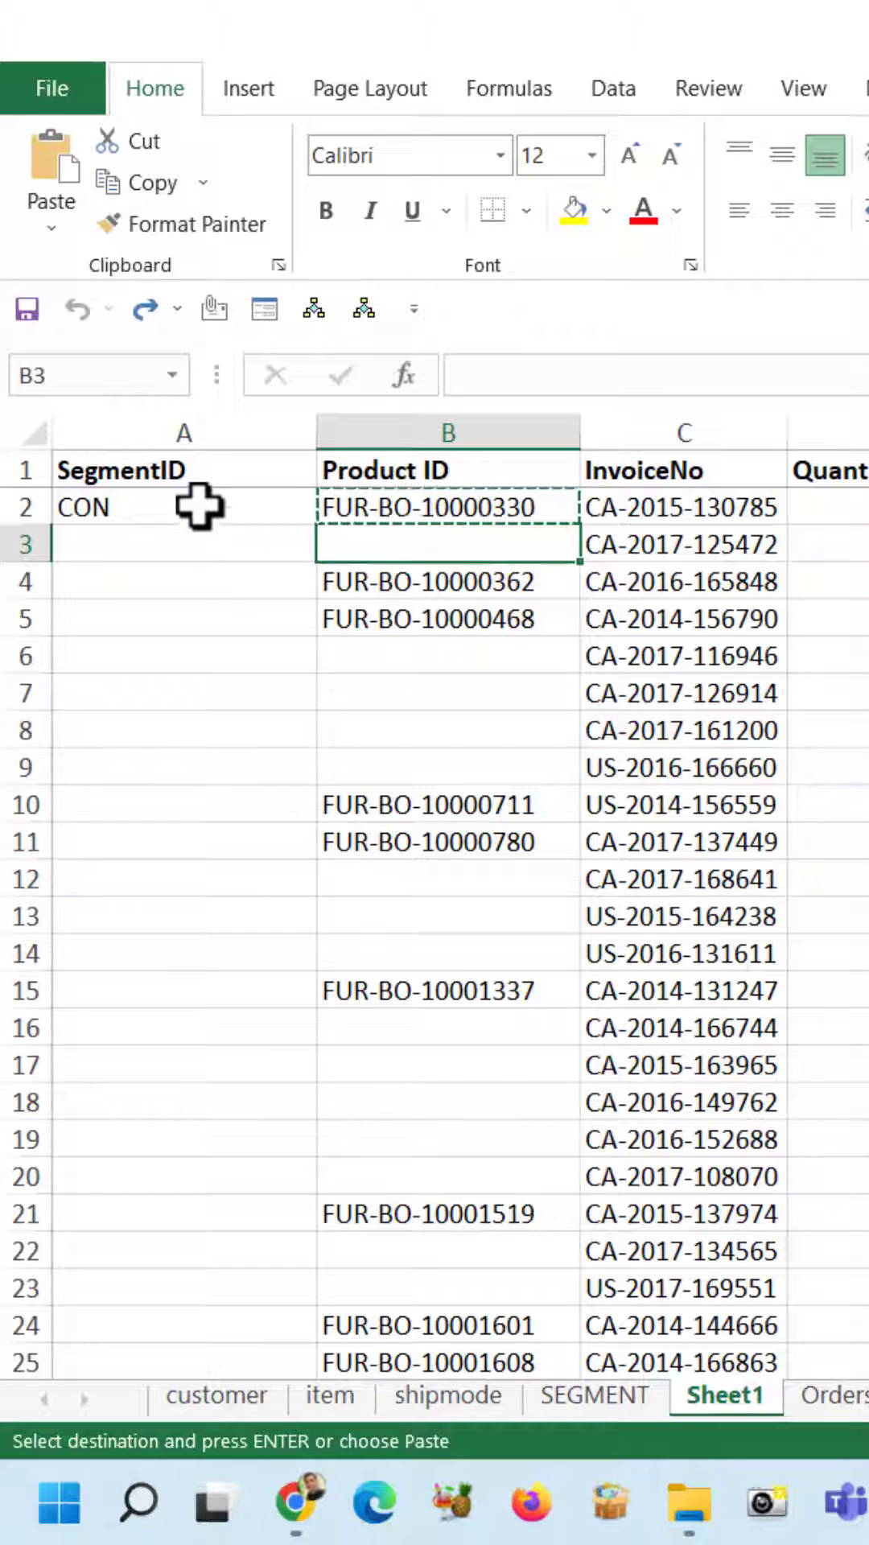
Load the A1:E9987 sales data into Power Query as a table with headers, blanks showing as null.
{"action": "left_click", "coordinate": [449, 507]}
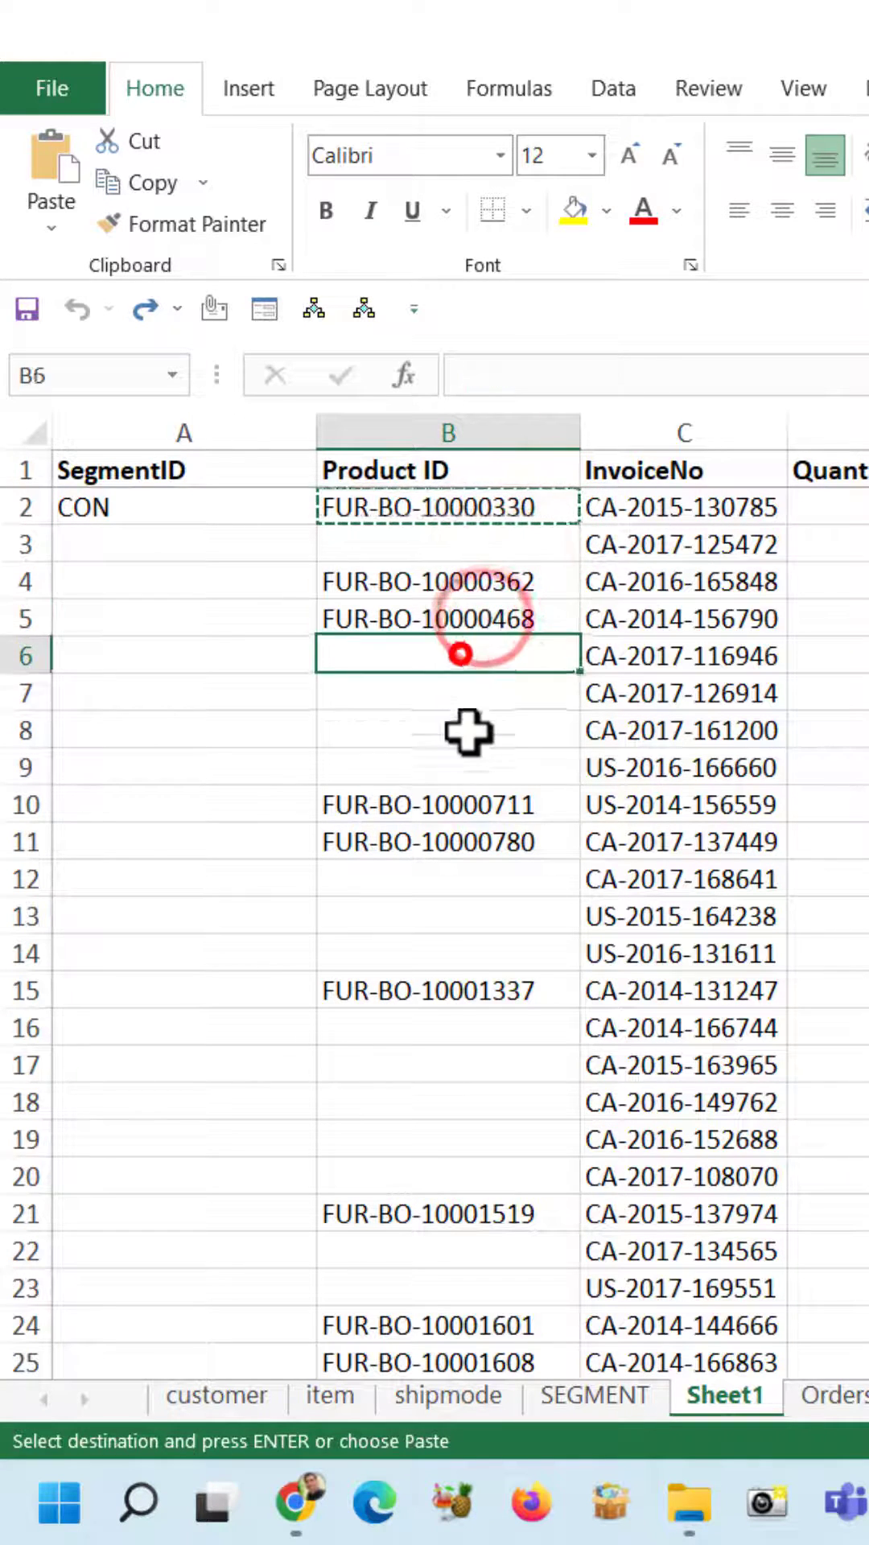
{"action": "left_click_drag", "start_coordinate": [449, 655], "coordinate": [448, 766]}
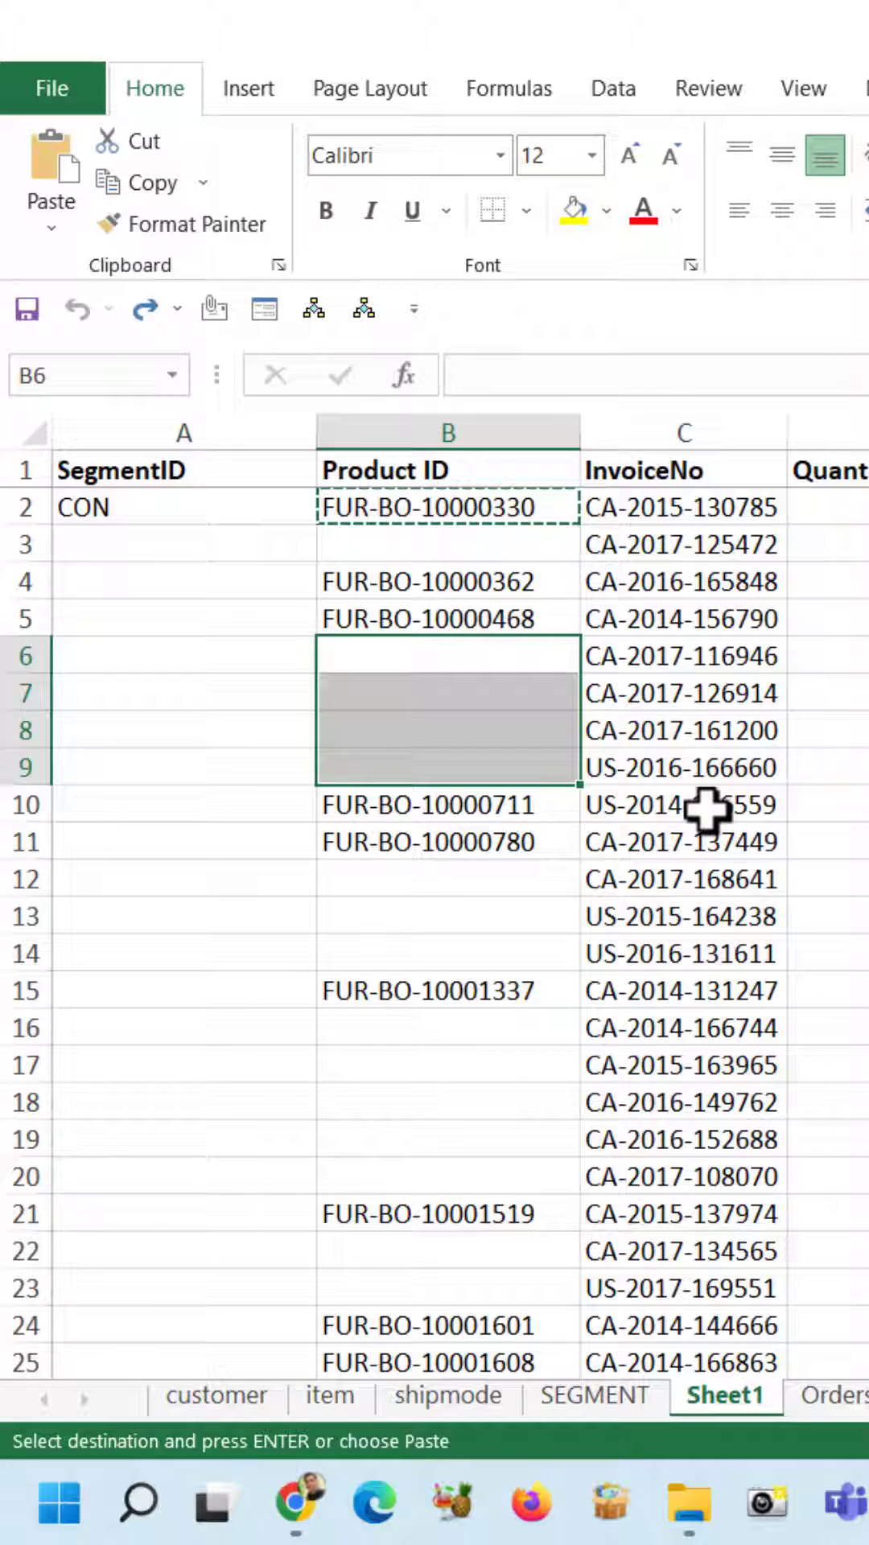
{"action": "left_click", "coordinate": [682, 692]}
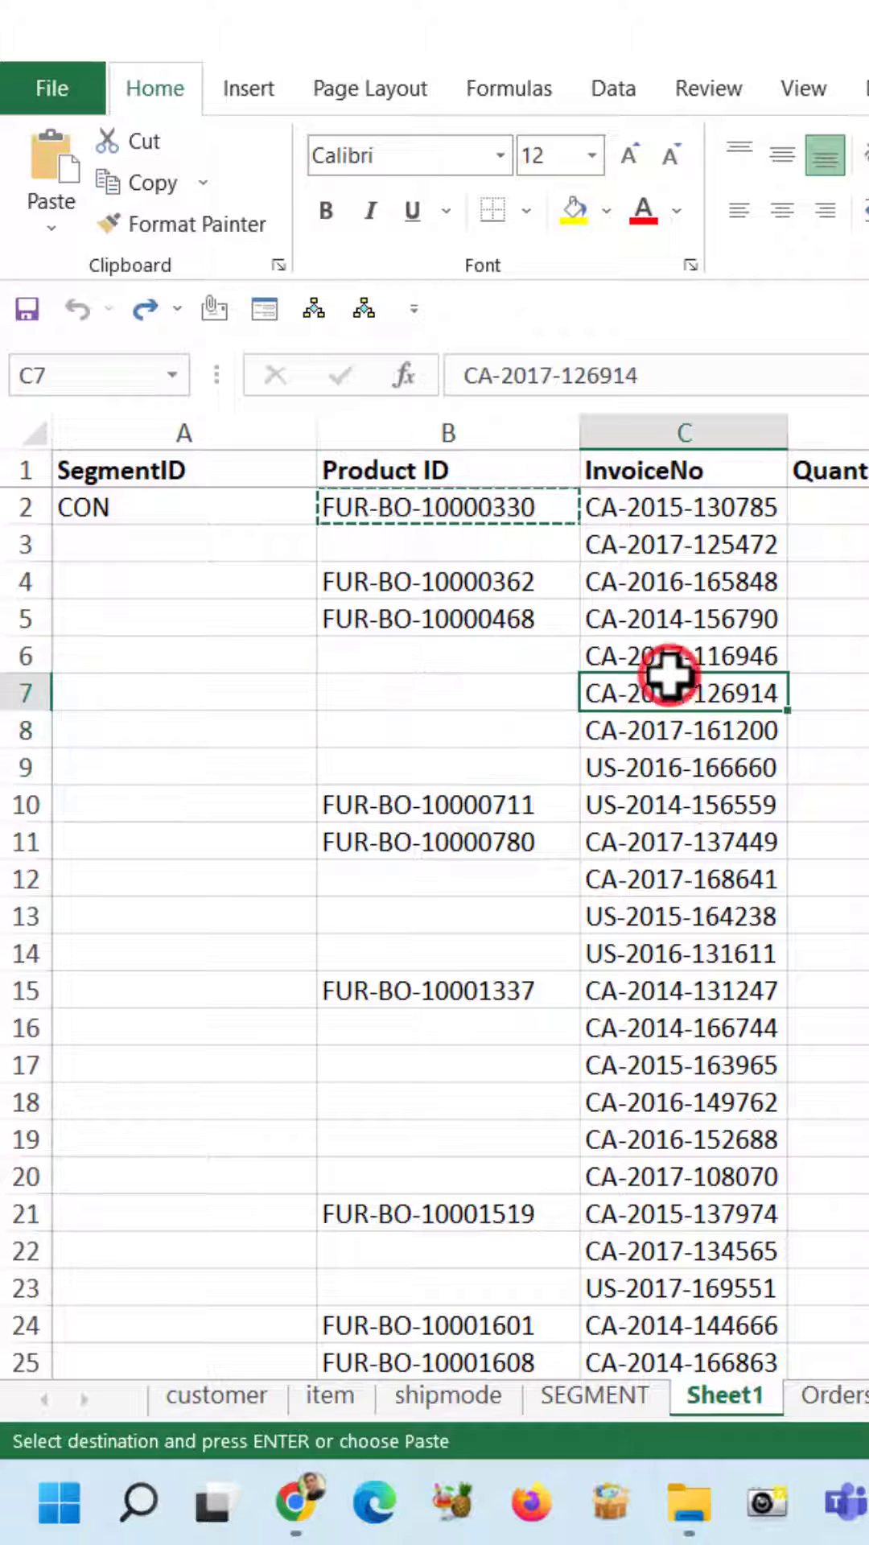
{"action": "mouse_move", "coordinate": [611, 155]}
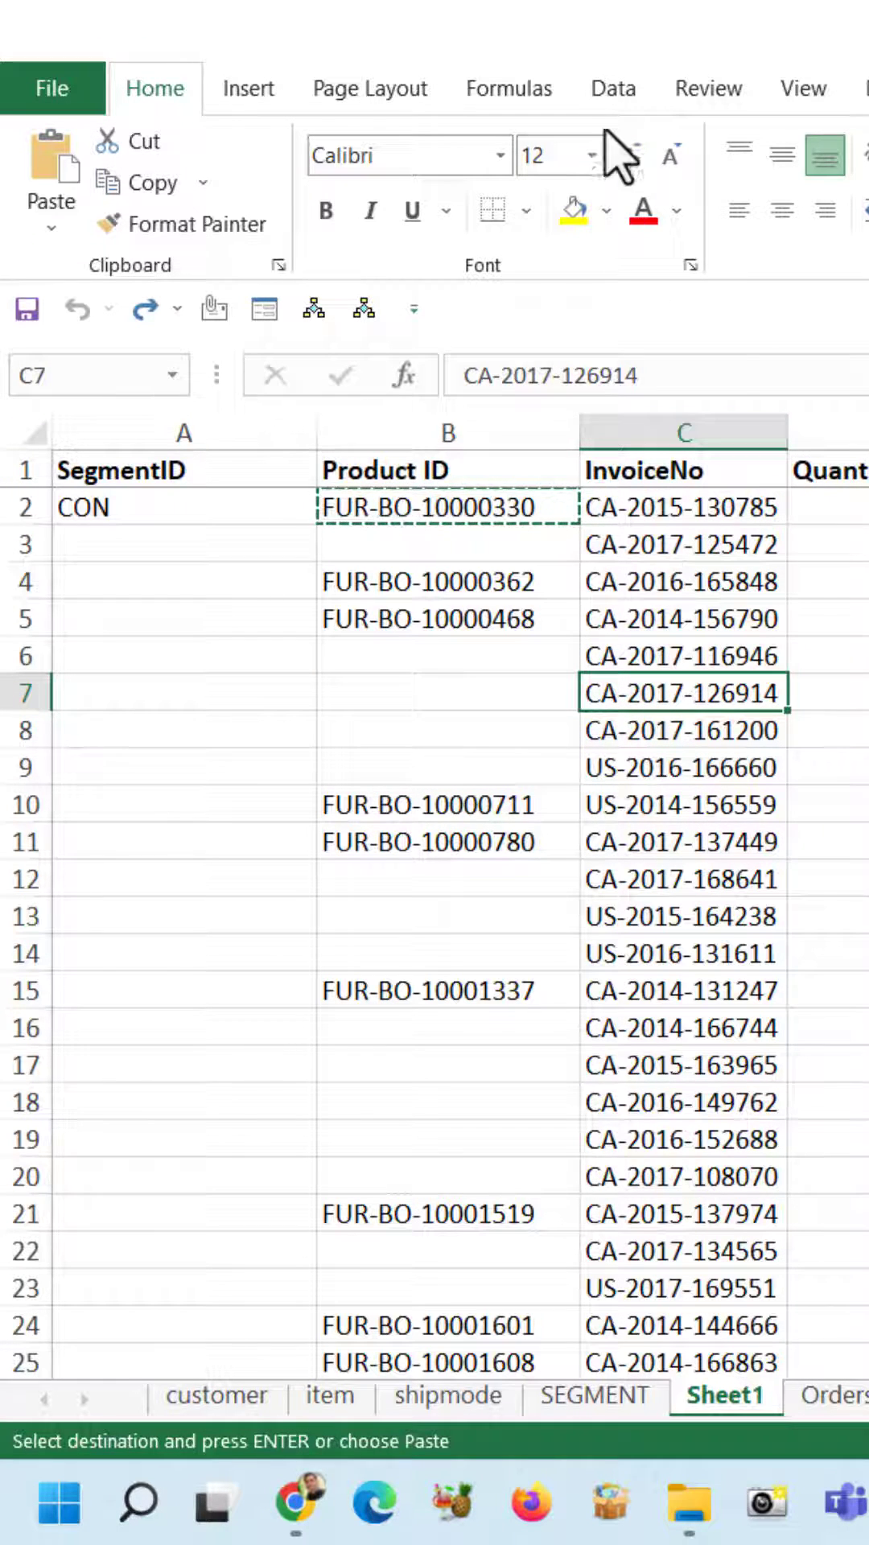
{"action": "left_click", "coordinate": [611, 87]}
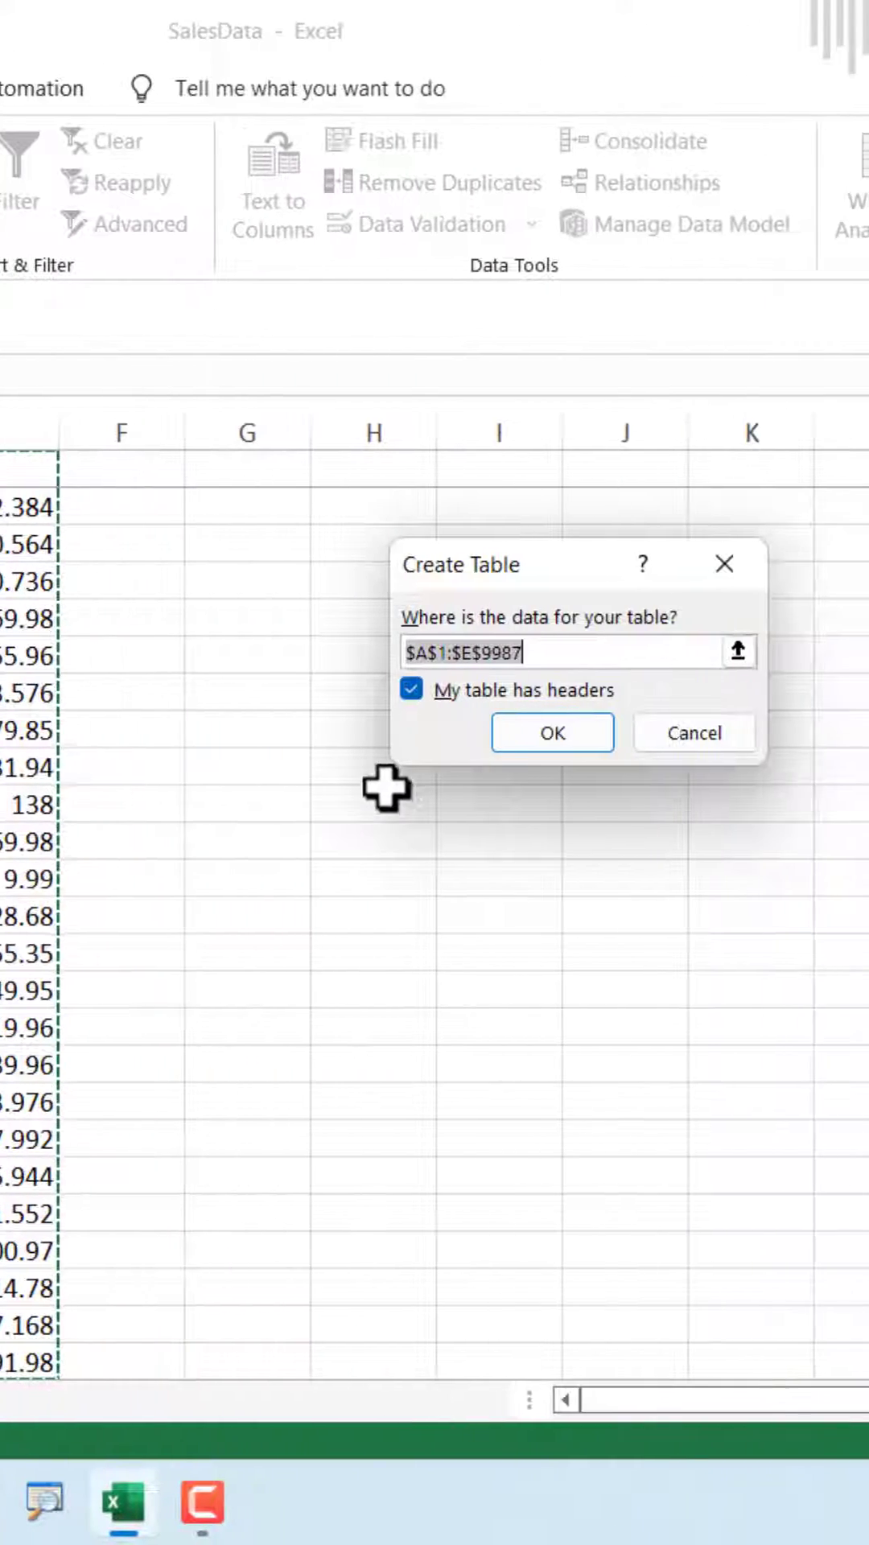
{"action": "left_click", "coordinate": [552, 732]}
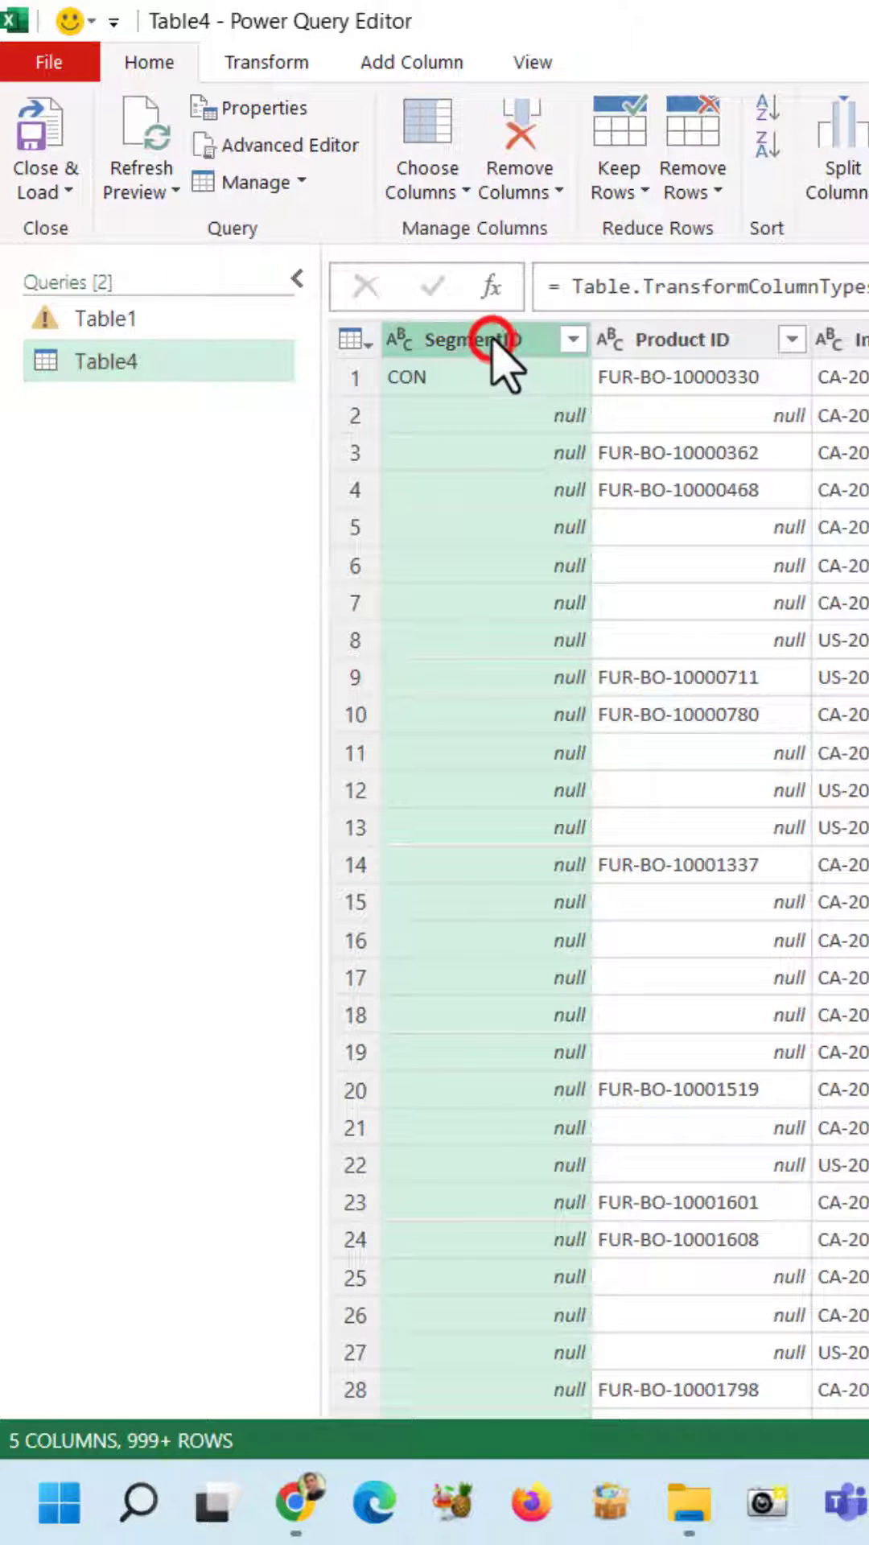
Fill the SegmentID column down so every blank row reads CON.
{"action": "left_click", "coordinate": [265, 63]}
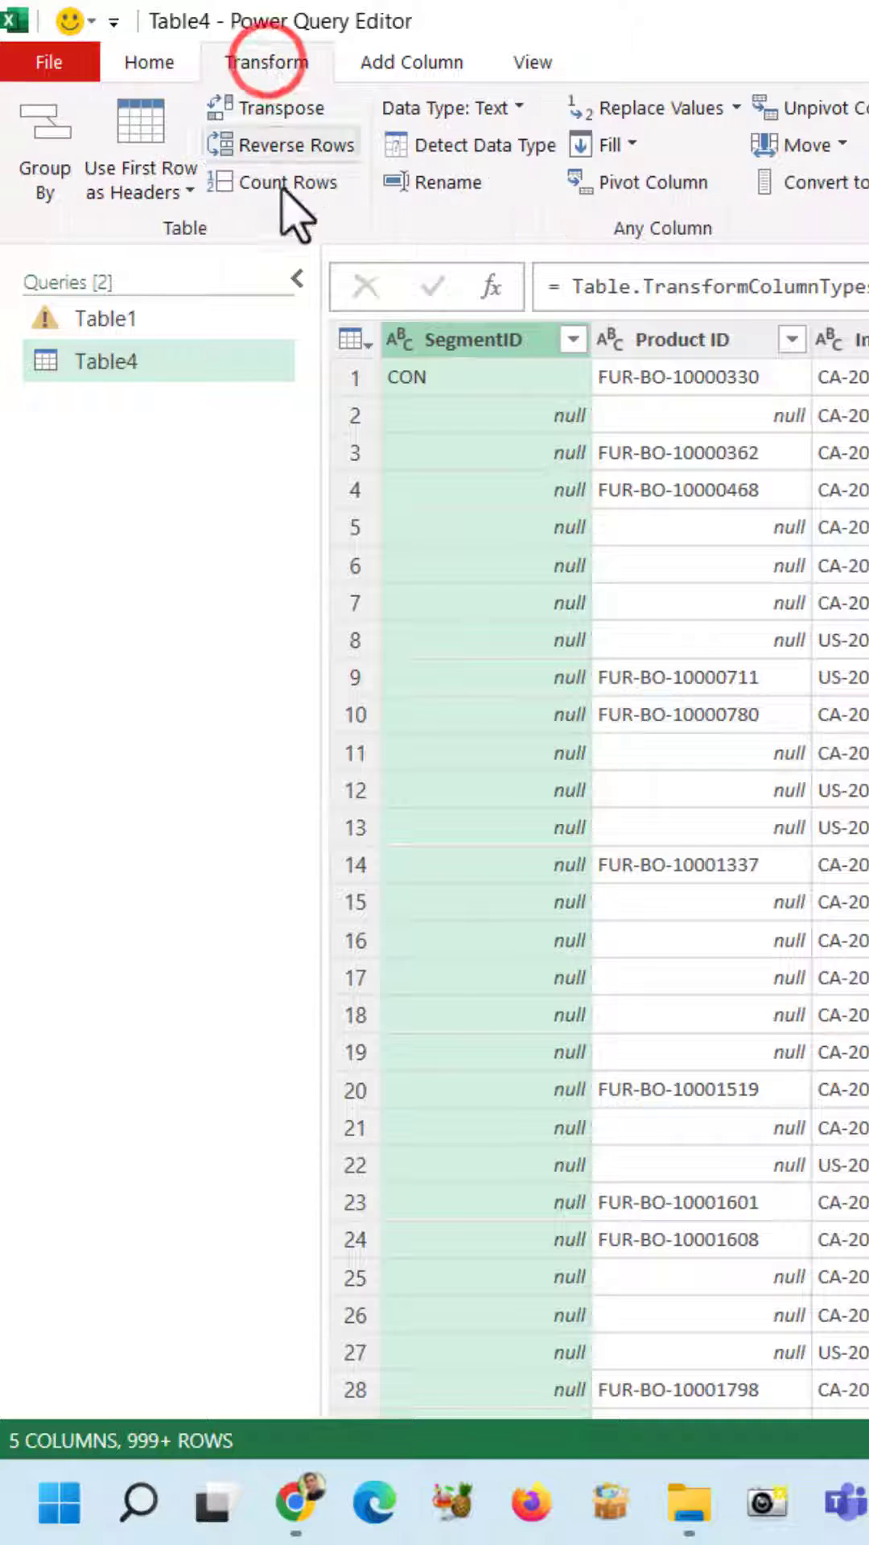
{"action": "left_click", "coordinate": [618, 143]}
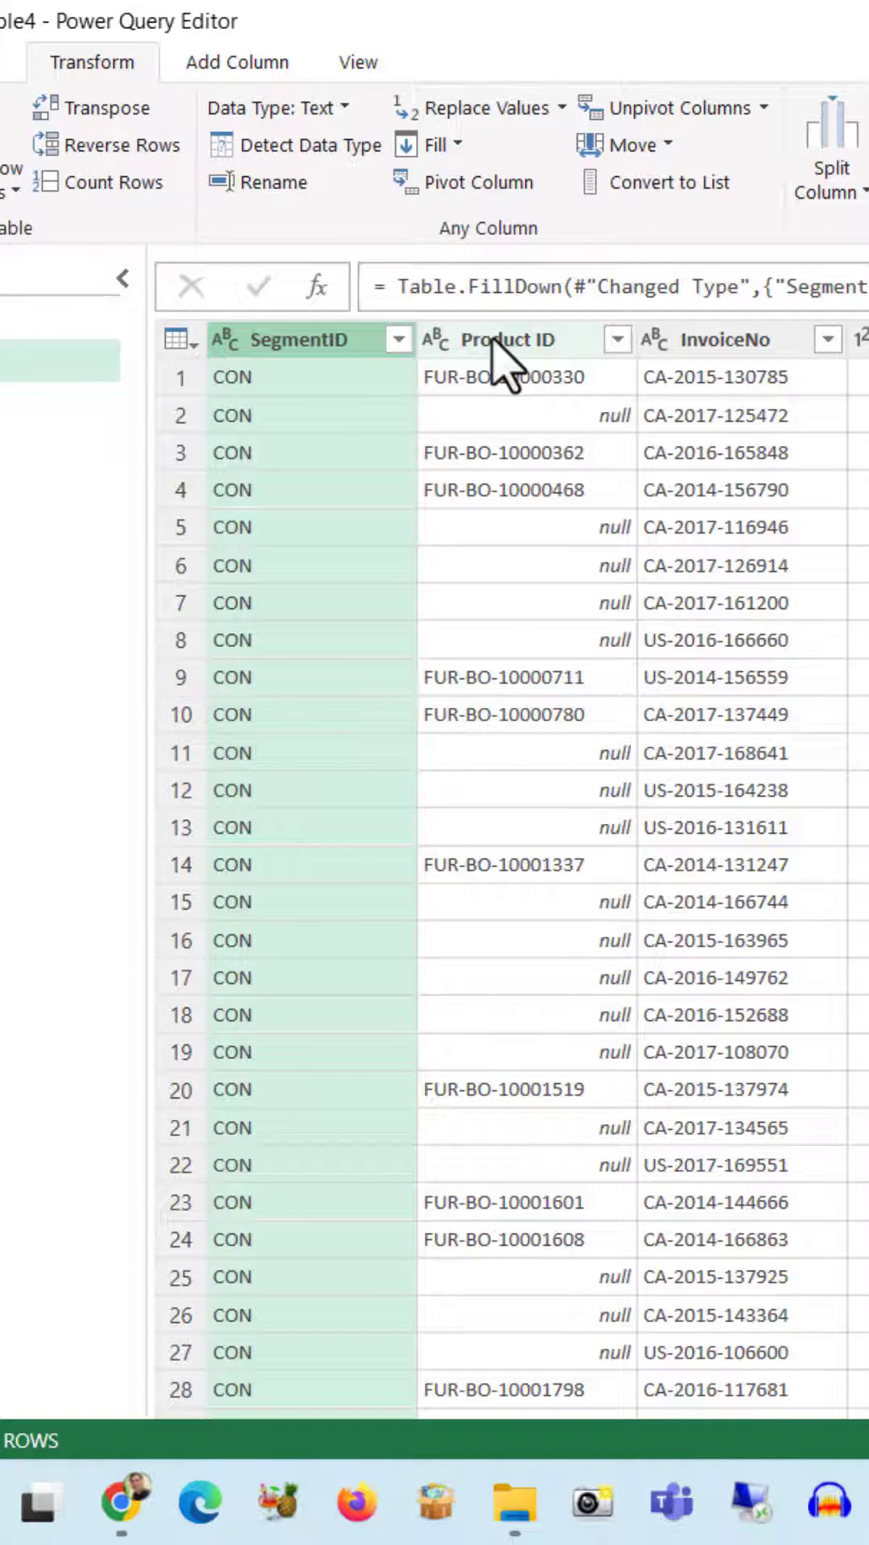
Fill the Product ID column down so each null takes the ID above, then show the Up option.
{"action": "left_click", "coordinate": [502, 339]}
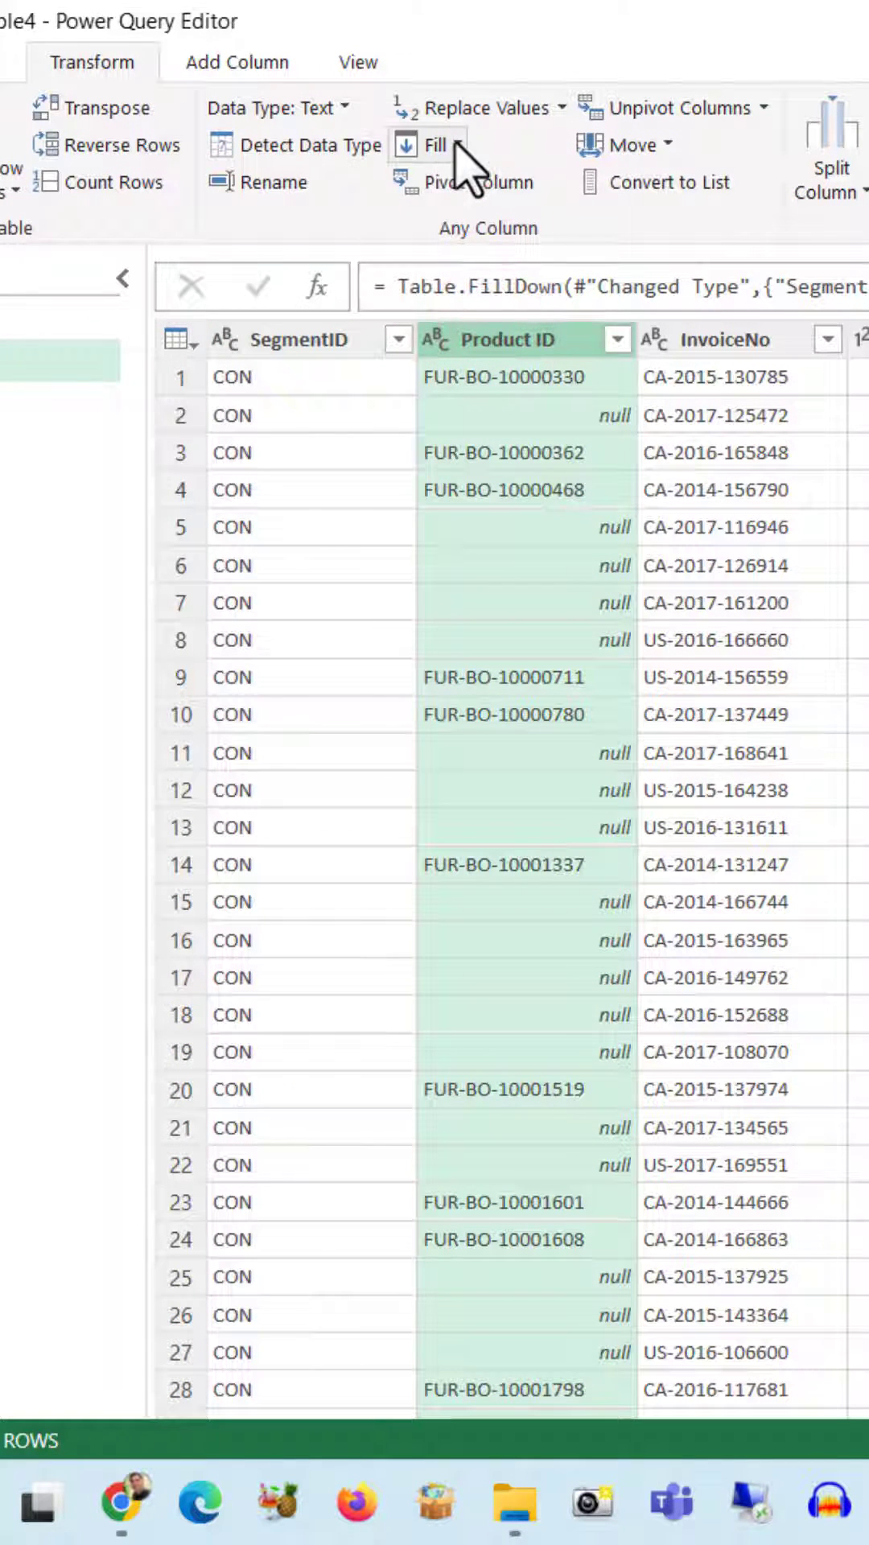
{"action": "left_click", "coordinate": [431, 143]}
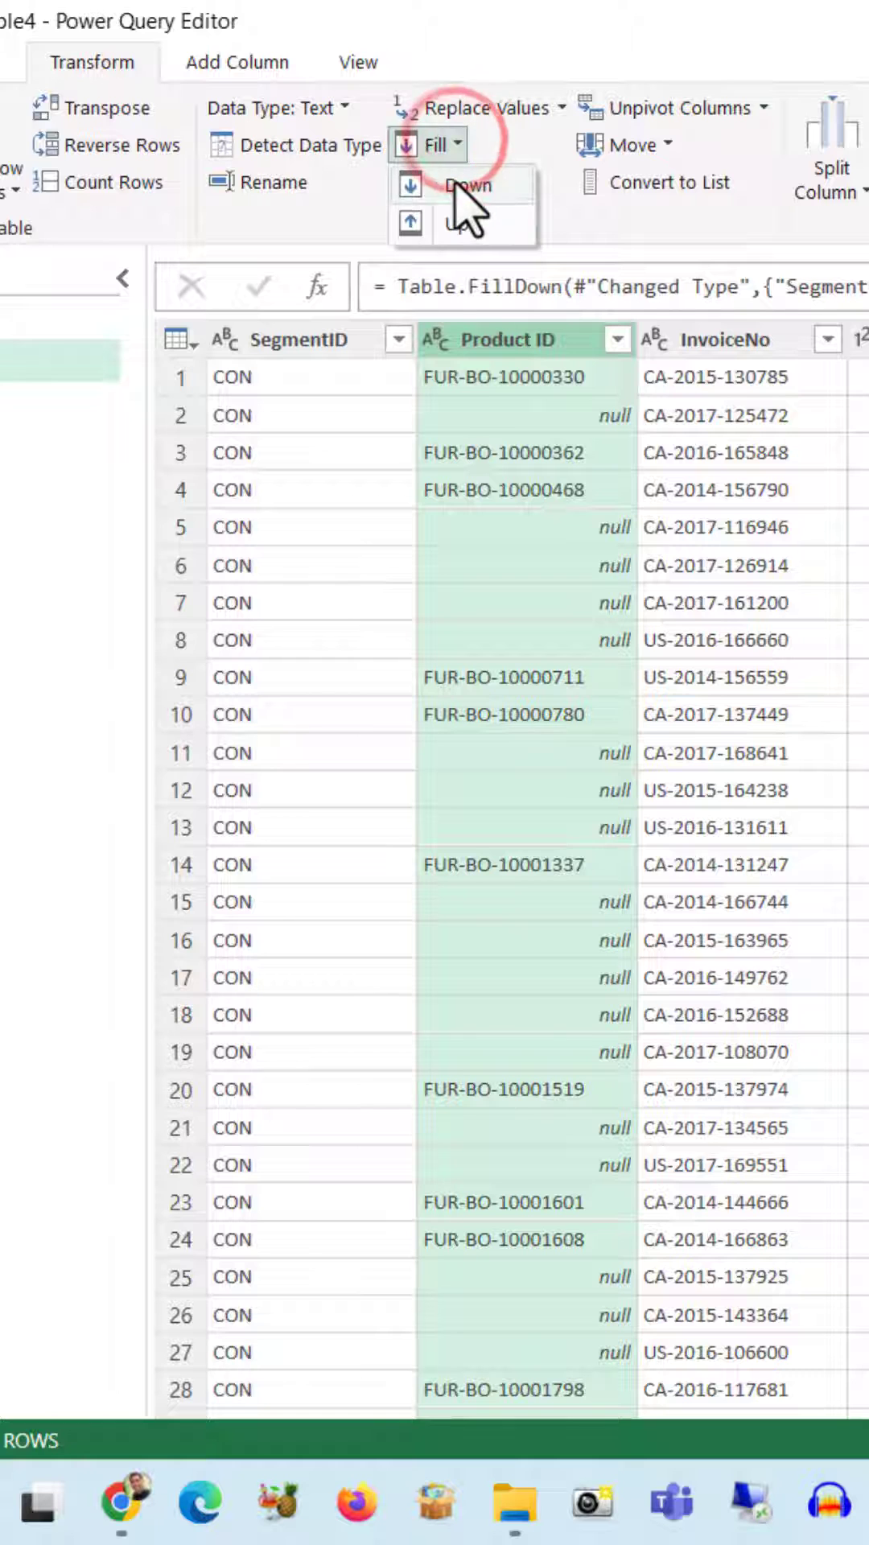
{"action": "left_click", "coordinate": [463, 185]}
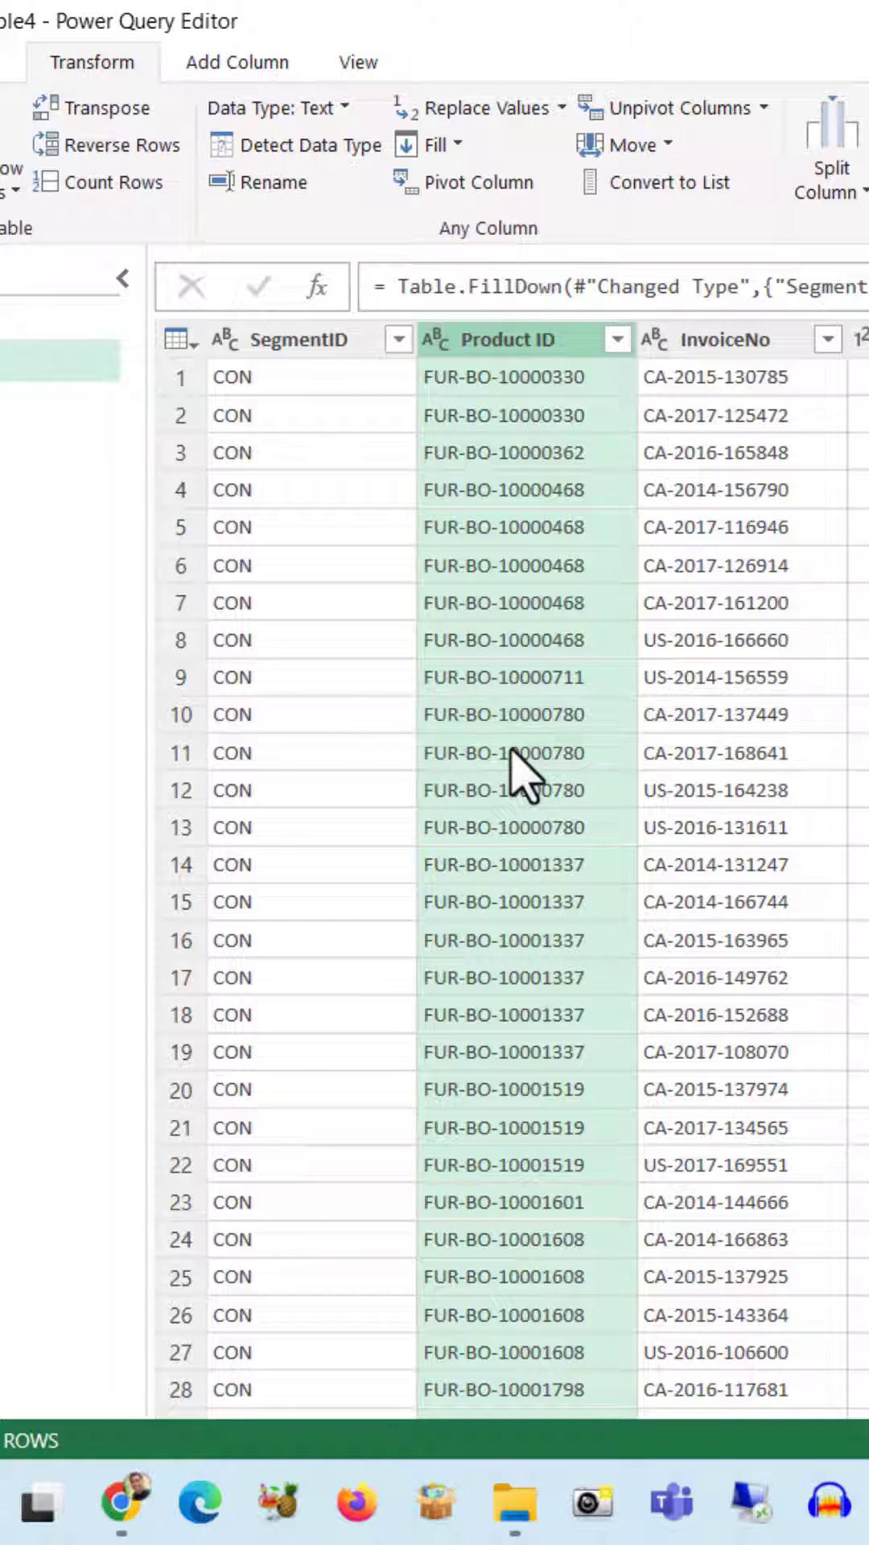
{"action": "mouse_move", "coordinate": [280, 108]}
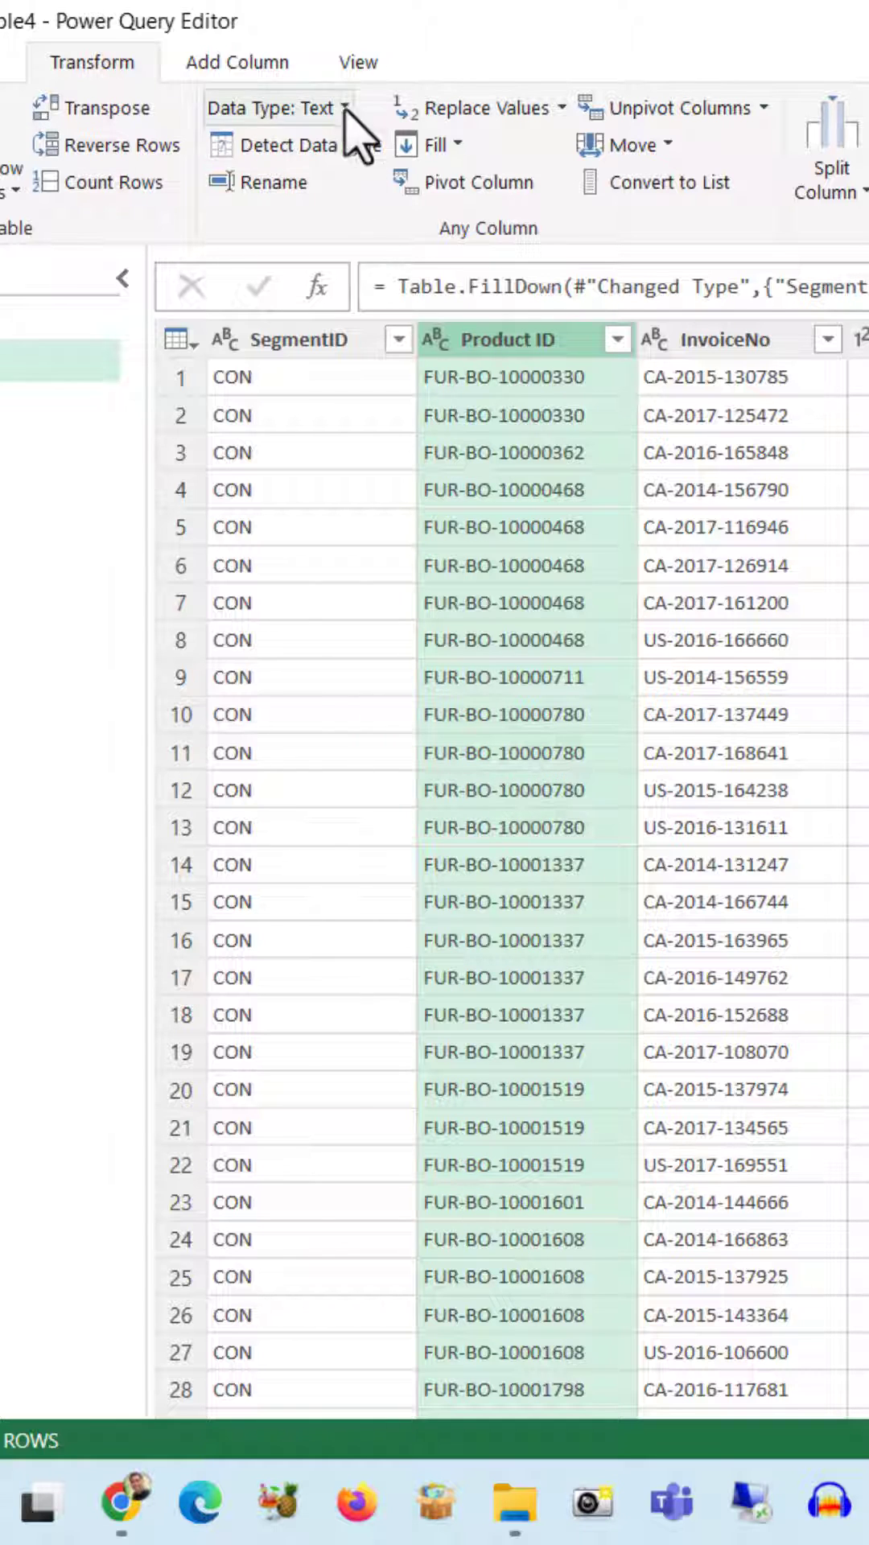
{"action": "left_click", "coordinate": [426, 143]}
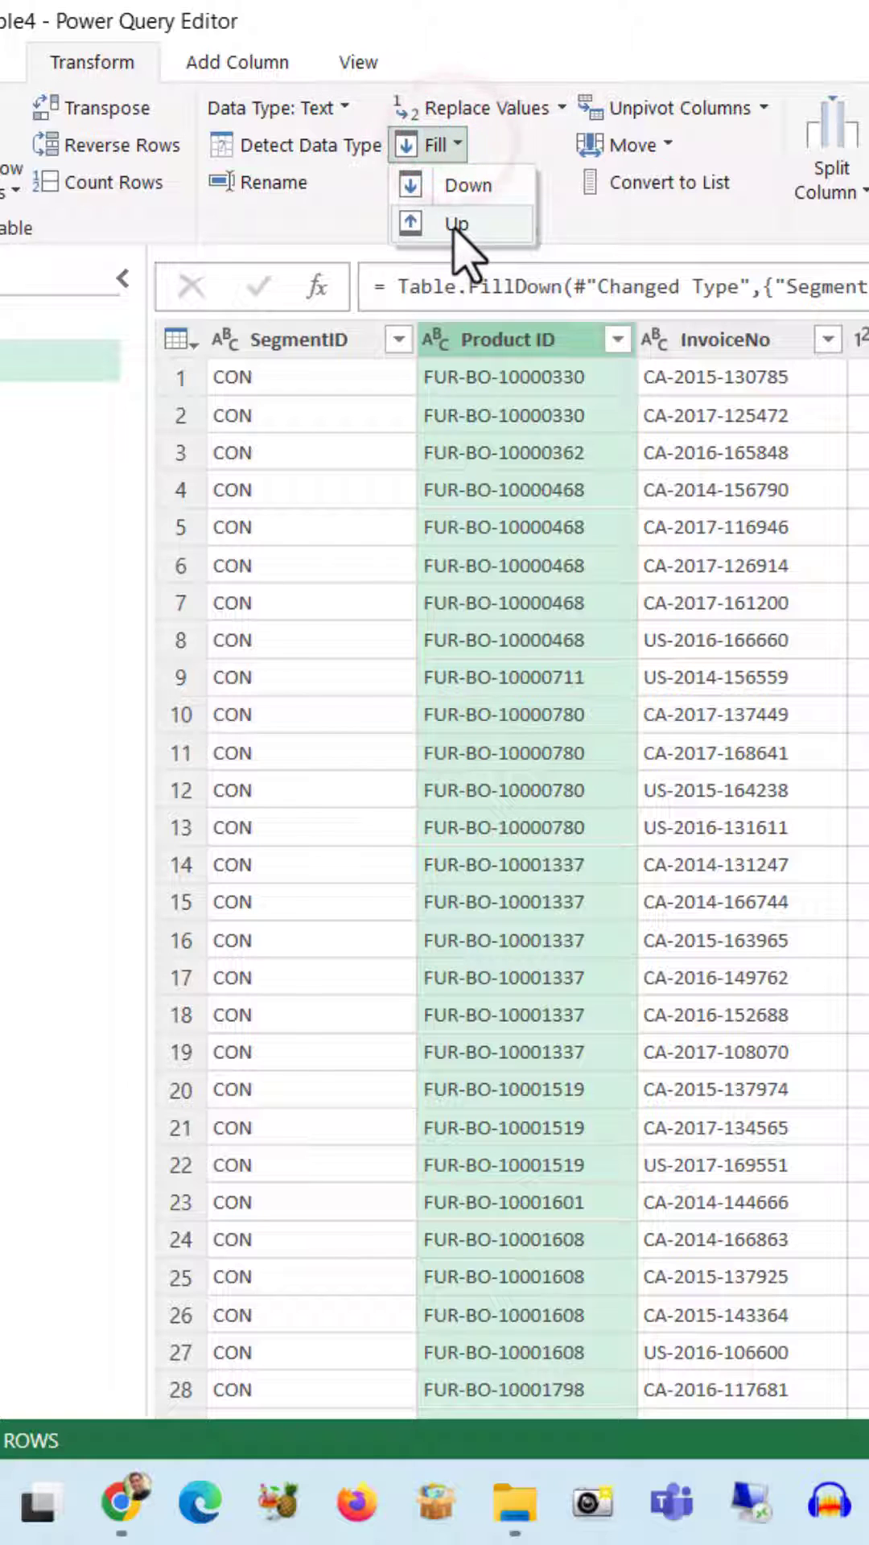